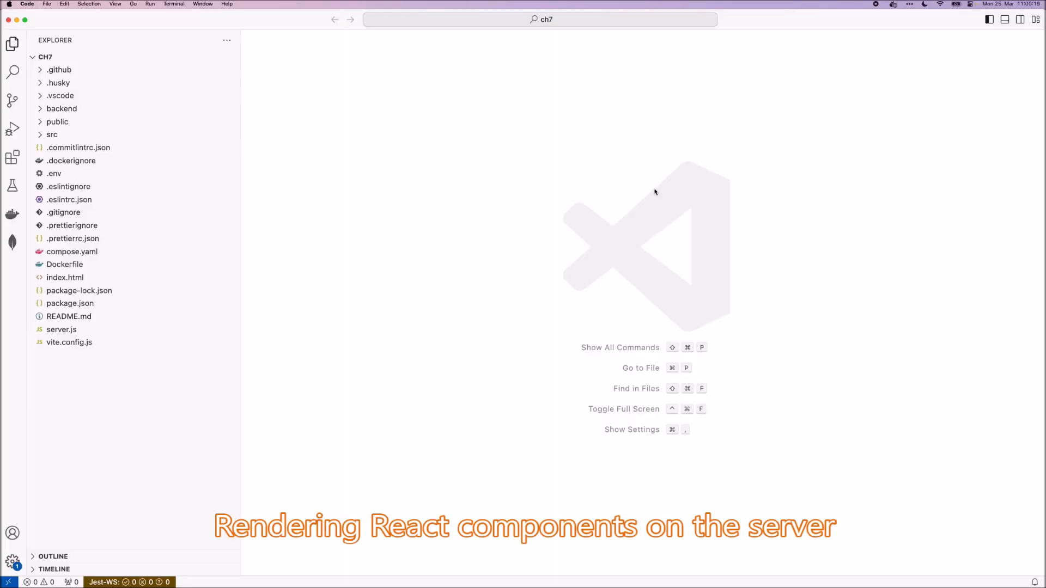
pyautogui.moveTo(610, 200)
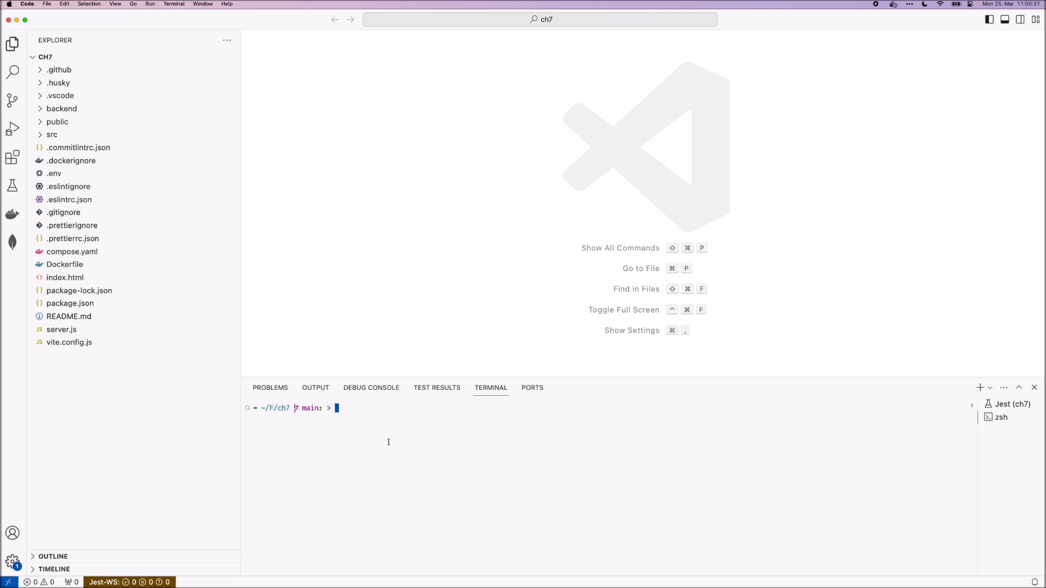
# Run git init in the ch7 project's terminal.
pyautogui.write('git init')
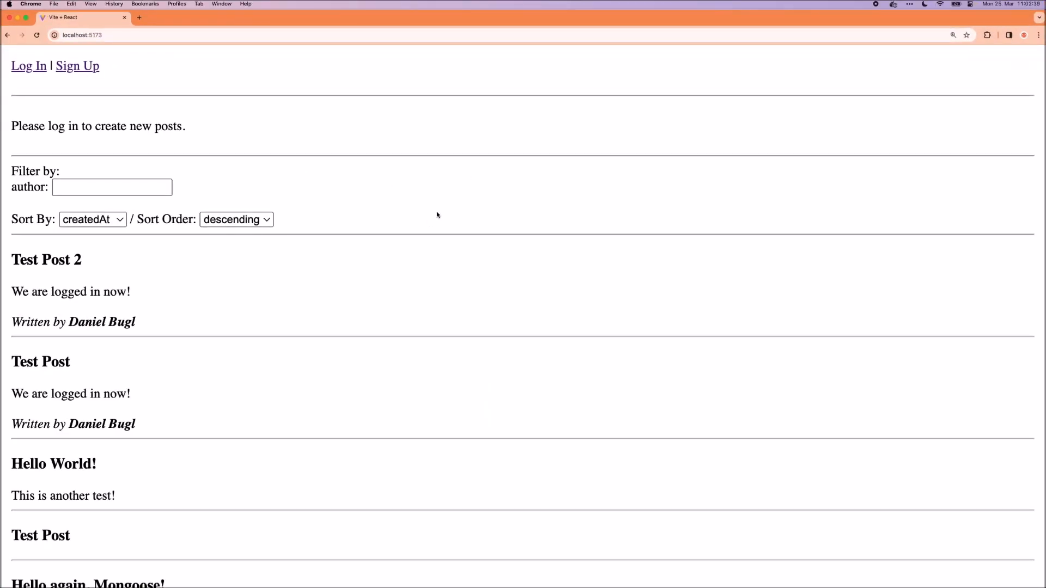
pyautogui.moveTo(443, 285)
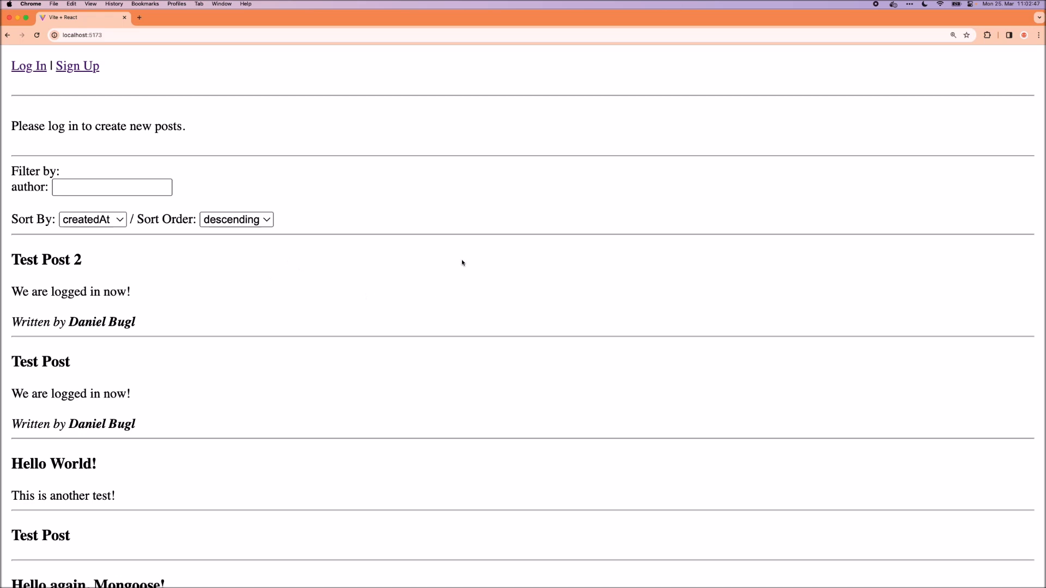
pyautogui.moveTo(516, 232)
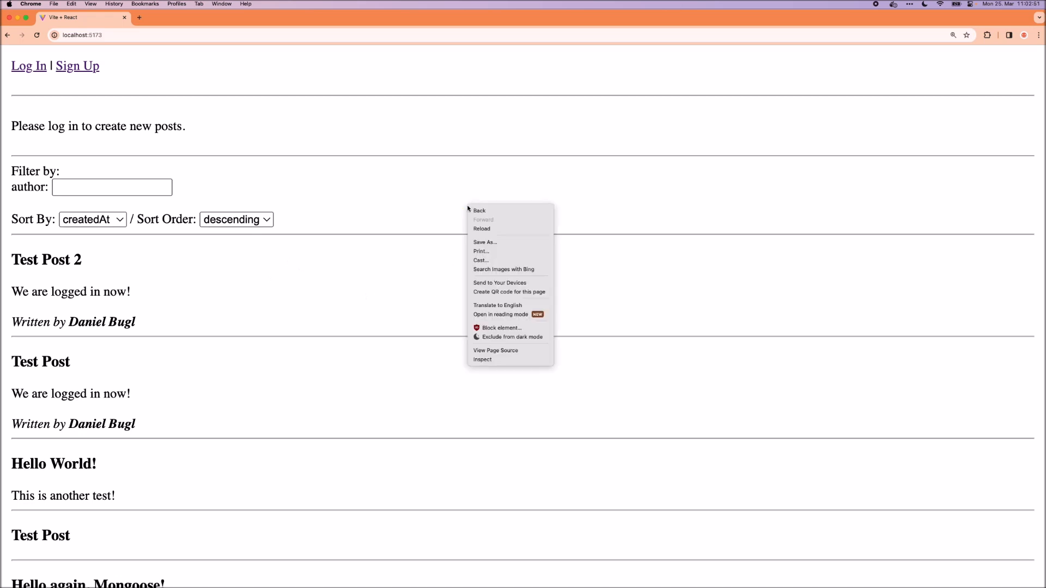
# Disable JavaScript in the Chrome DevTools settings for the blog page.
pyautogui.click(482, 359)
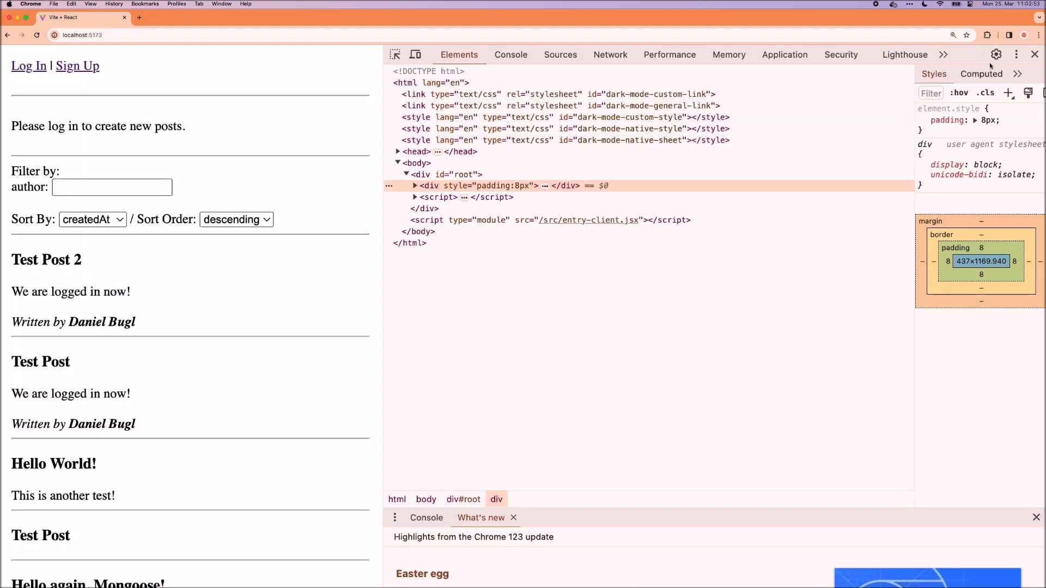
pyautogui.click(996, 54)
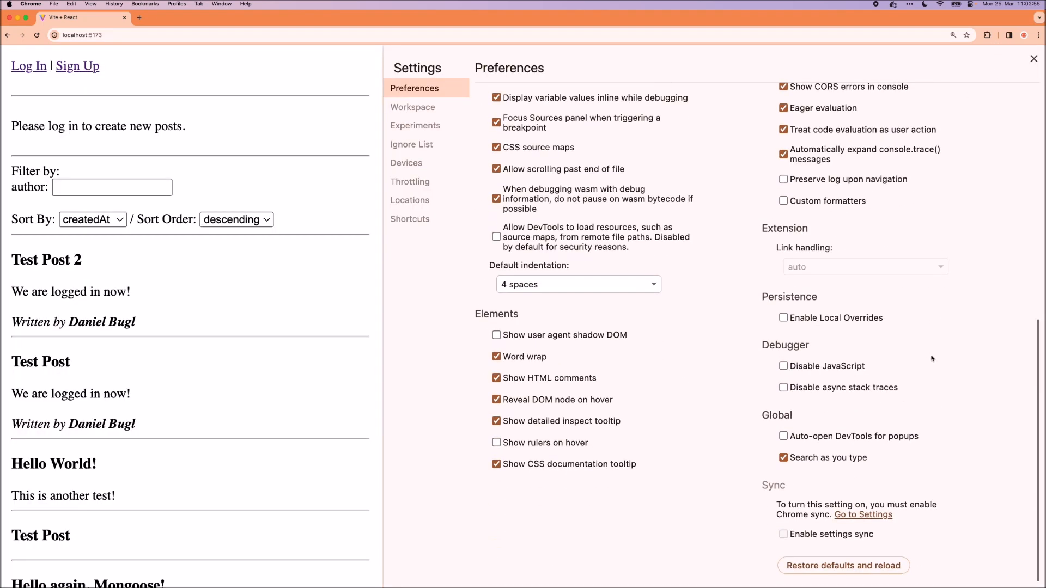
pyautogui.click(784, 366)
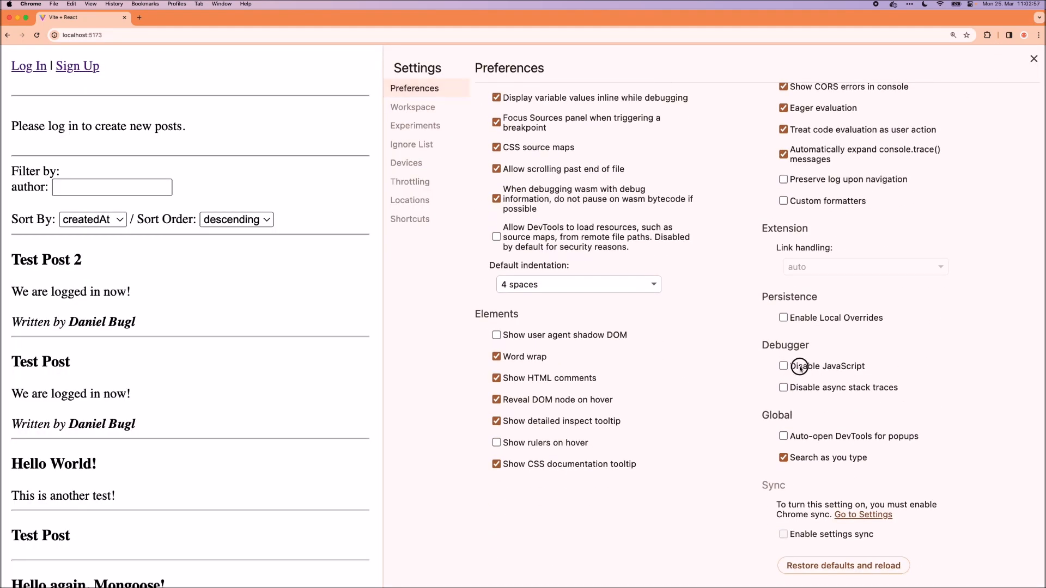
pyautogui.click(784, 366)
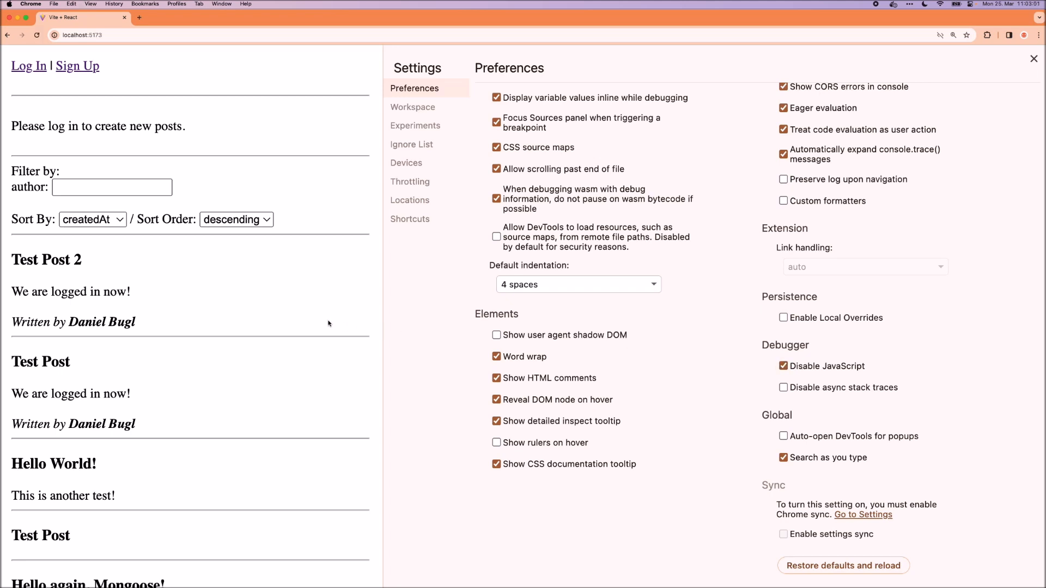
pyautogui.moveTo(160, 359)
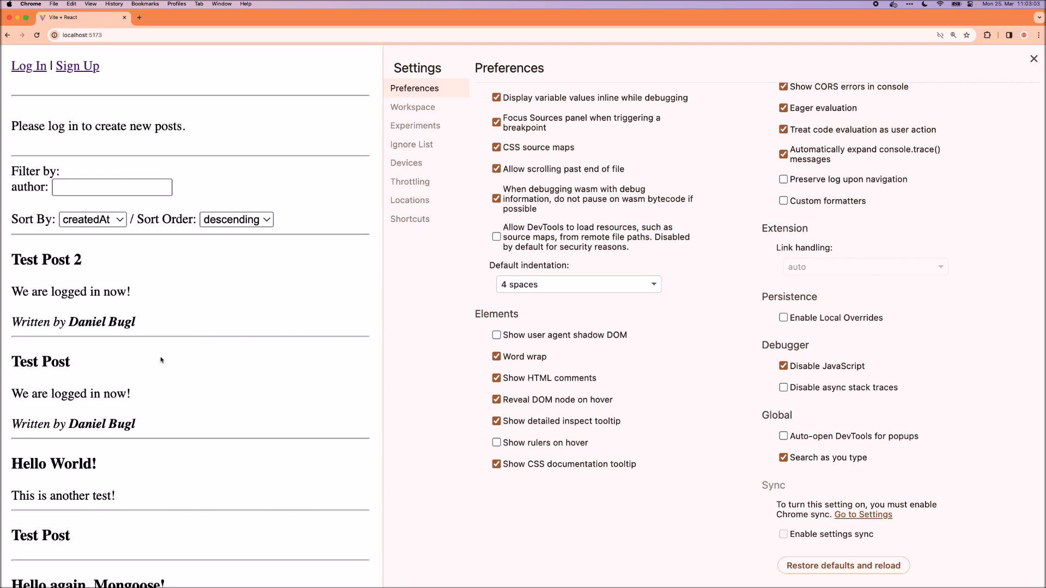
pyautogui.moveTo(193, 387)
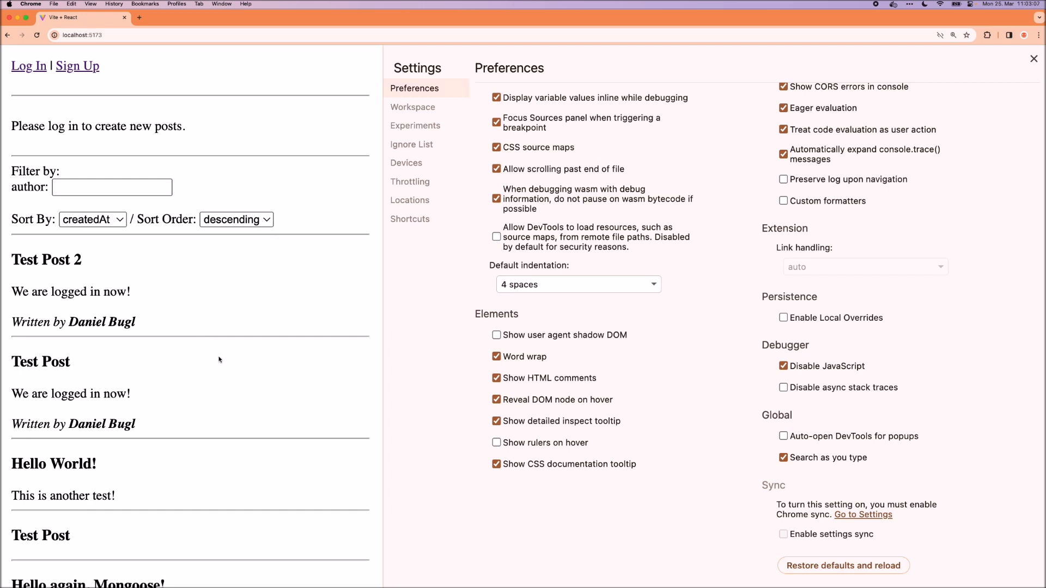
pyautogui.moveTo(371, 334)
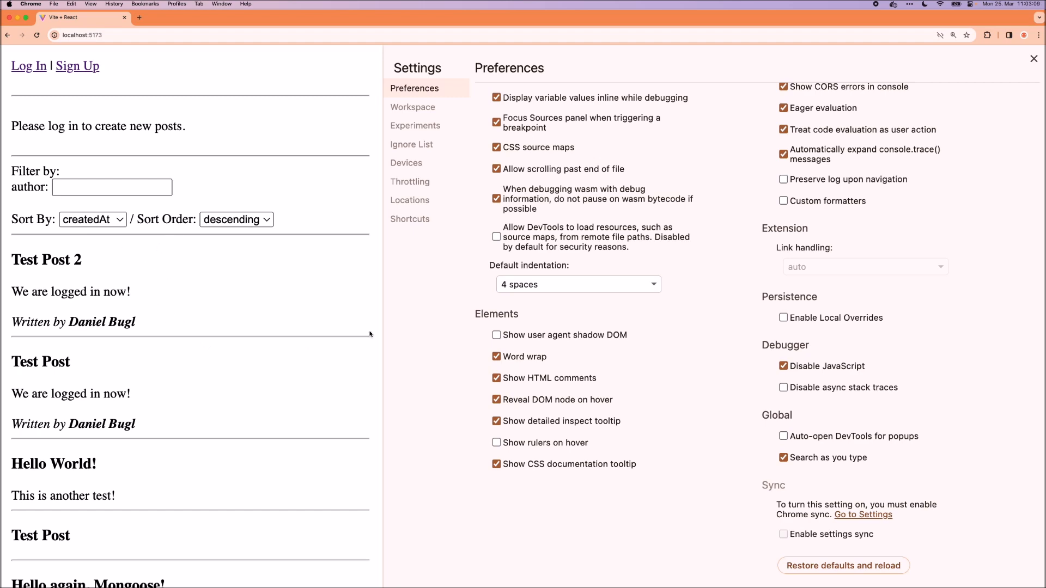
# Close DevTools Settings to return to the Elements tree with JavaScript disabled.
pyautogui.click(784, 366)
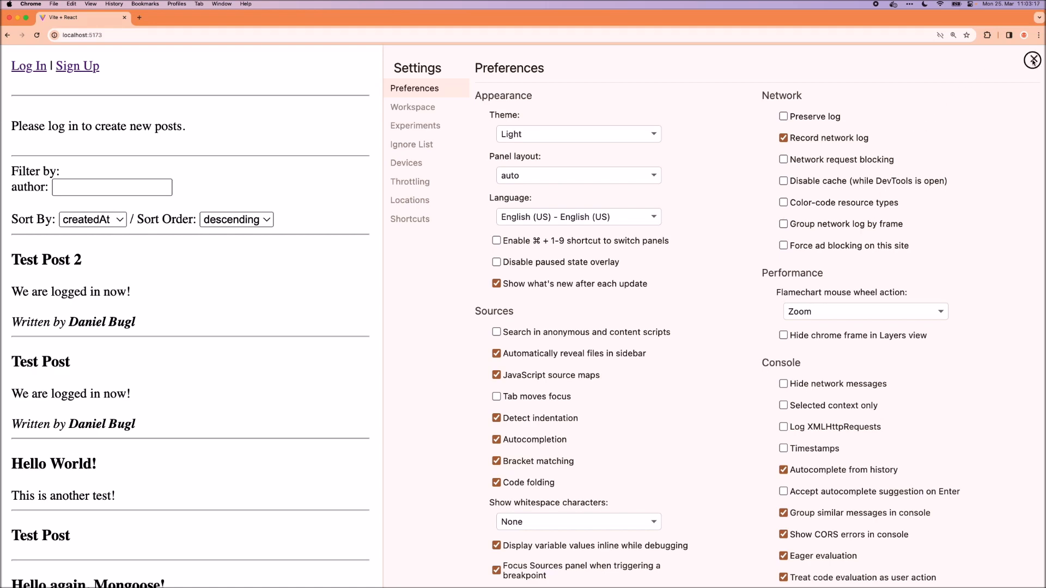
pyautogui.click(1032, 60)
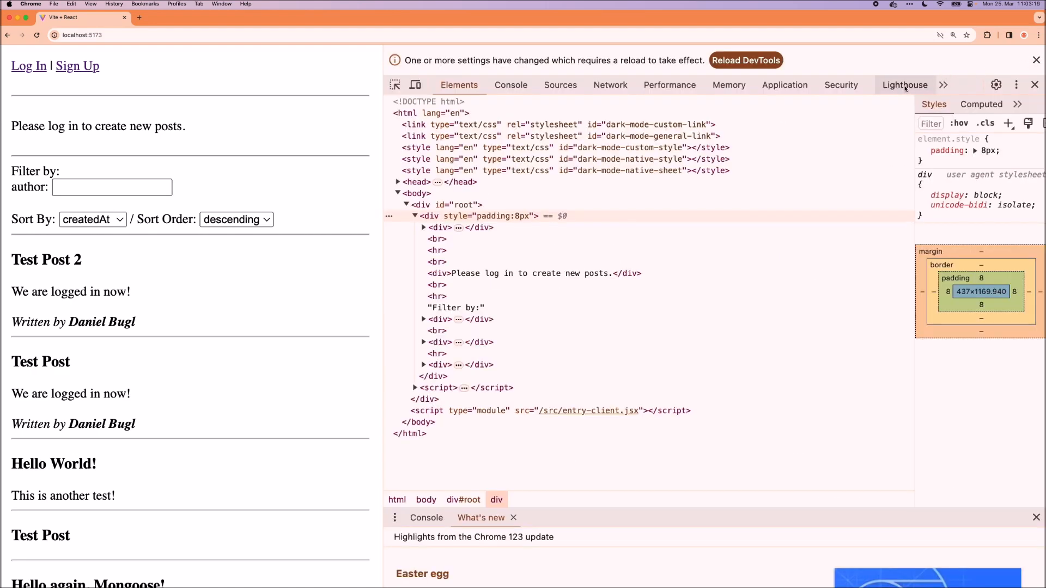
# Run a Lighthouse page-load analysis of localhost:5173.
pyautogui.click(906, 85)
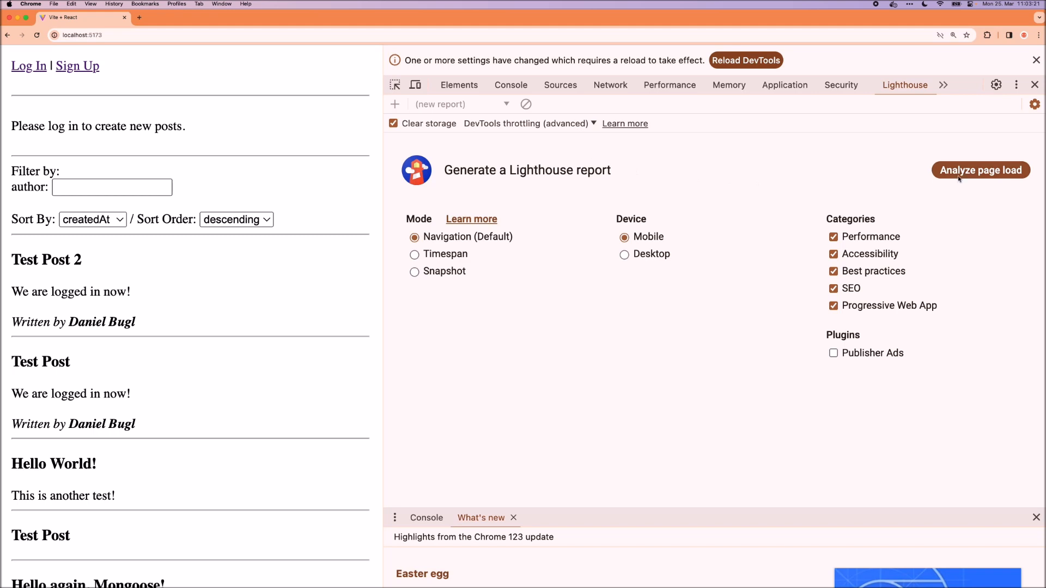
pyautogui.click(981, 170)
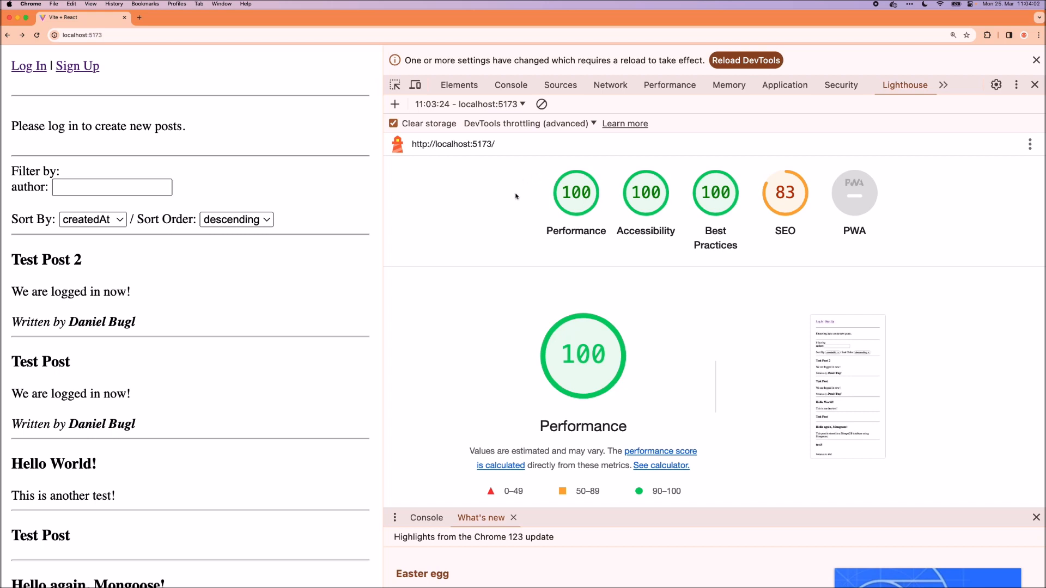
pyautogui.moveTo(745, 267)
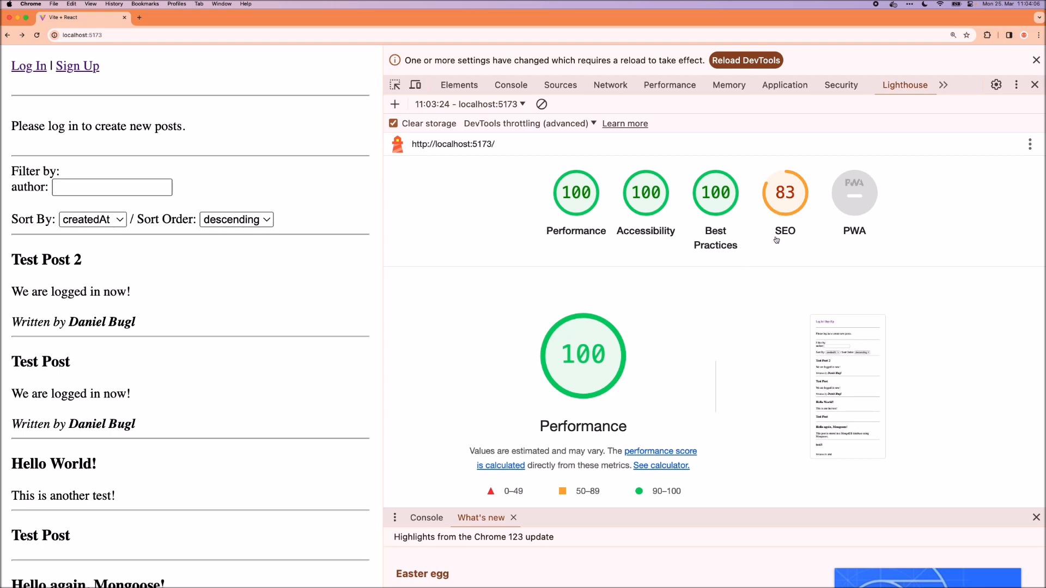
pyautogui.moveTo(785, 212)
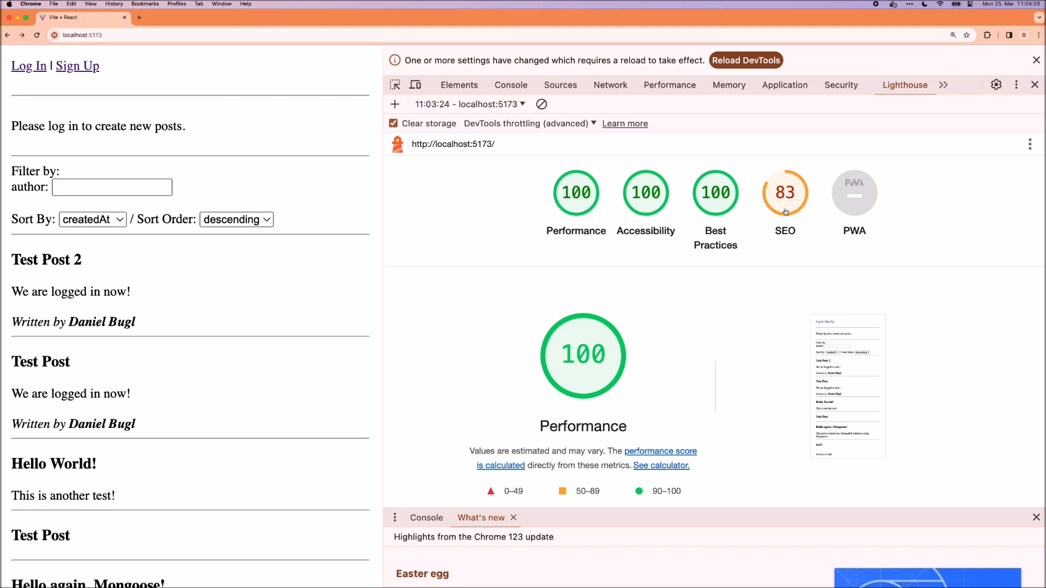
pyautogui.moveTo(772, 293)
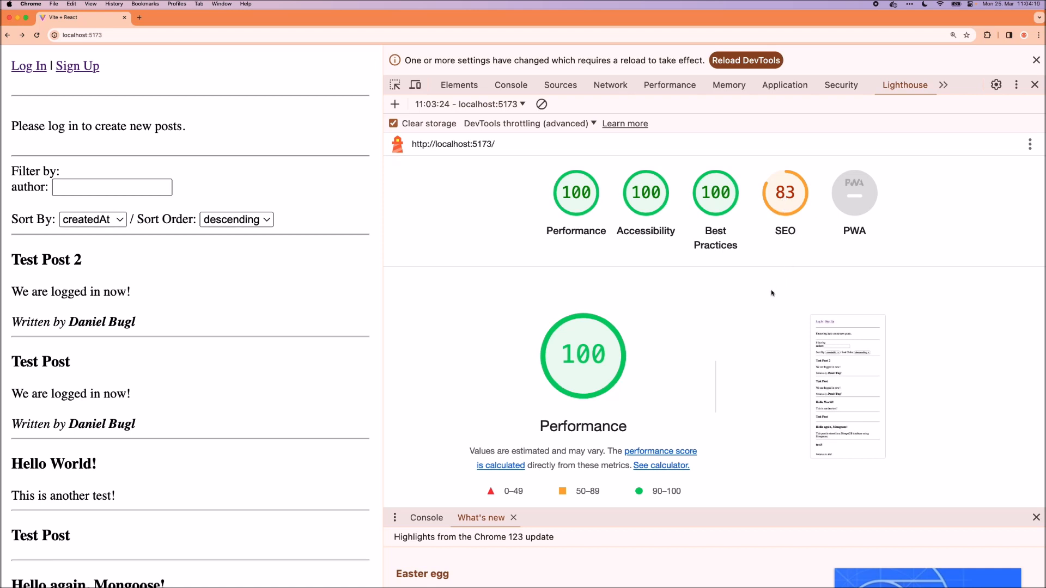